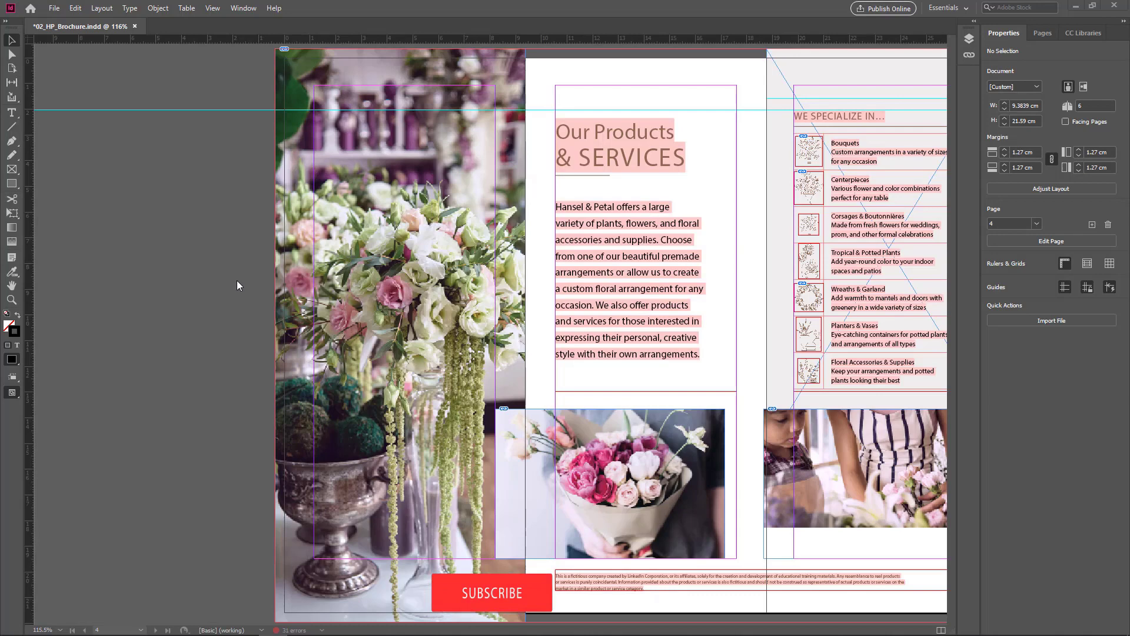
- Draw a text frame on the pasteboard left of the page and type 'ipdifgipigpdifpigdfpi'
{"action": "left_click", "coordinate": [491, 593]}
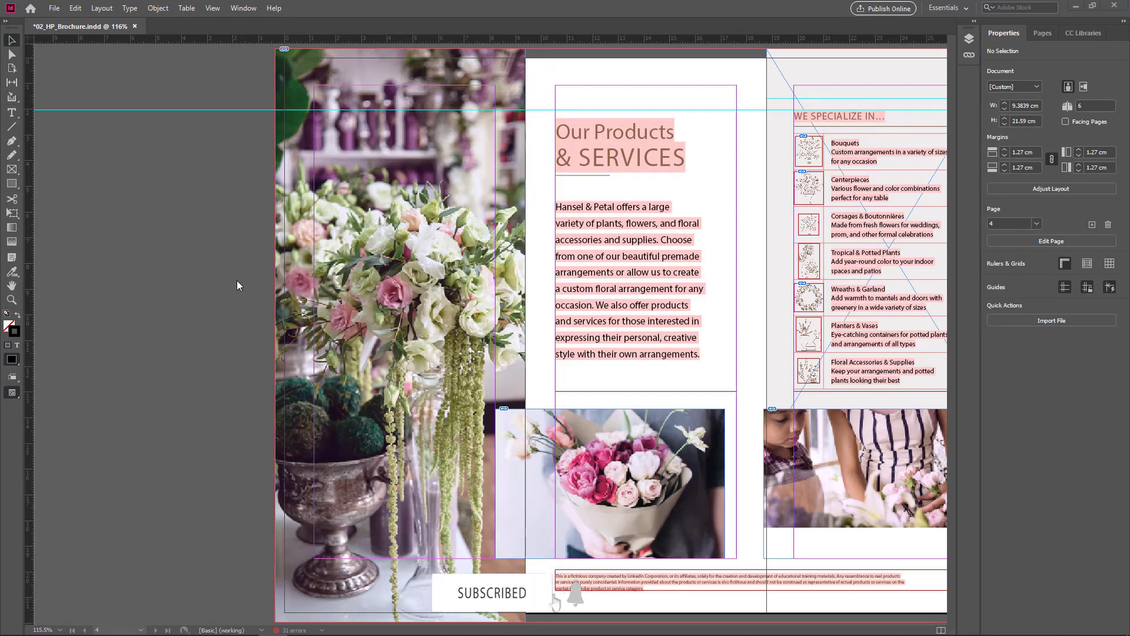
{"action": "mouse_move", "coordinate": [221, 321]}
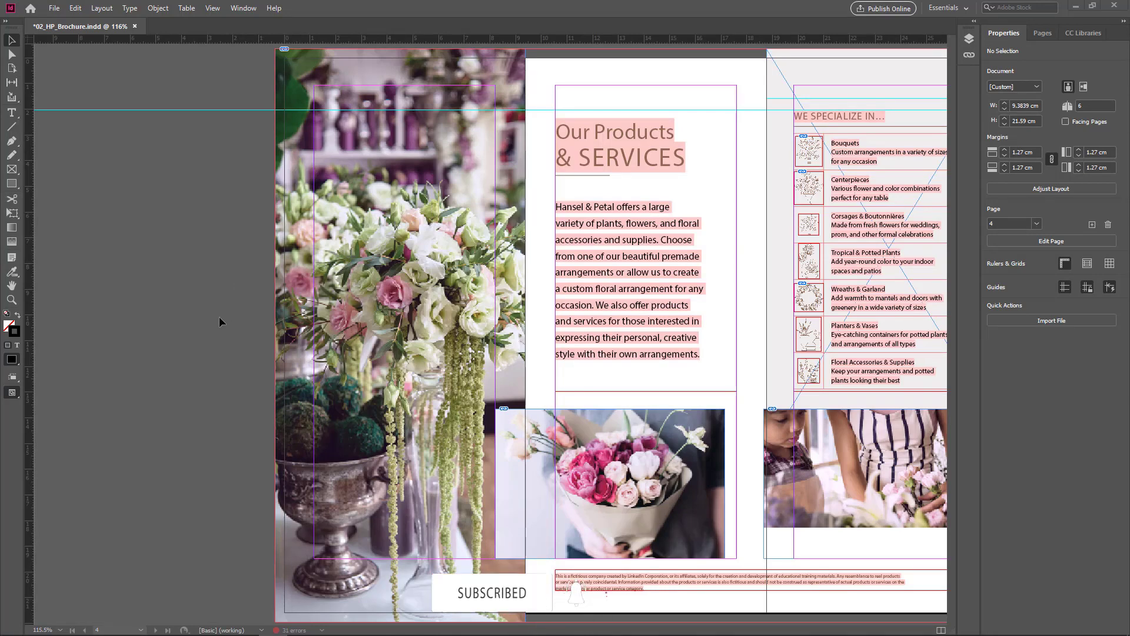
{"action": "left_click", "coordinate": [212, 8]}
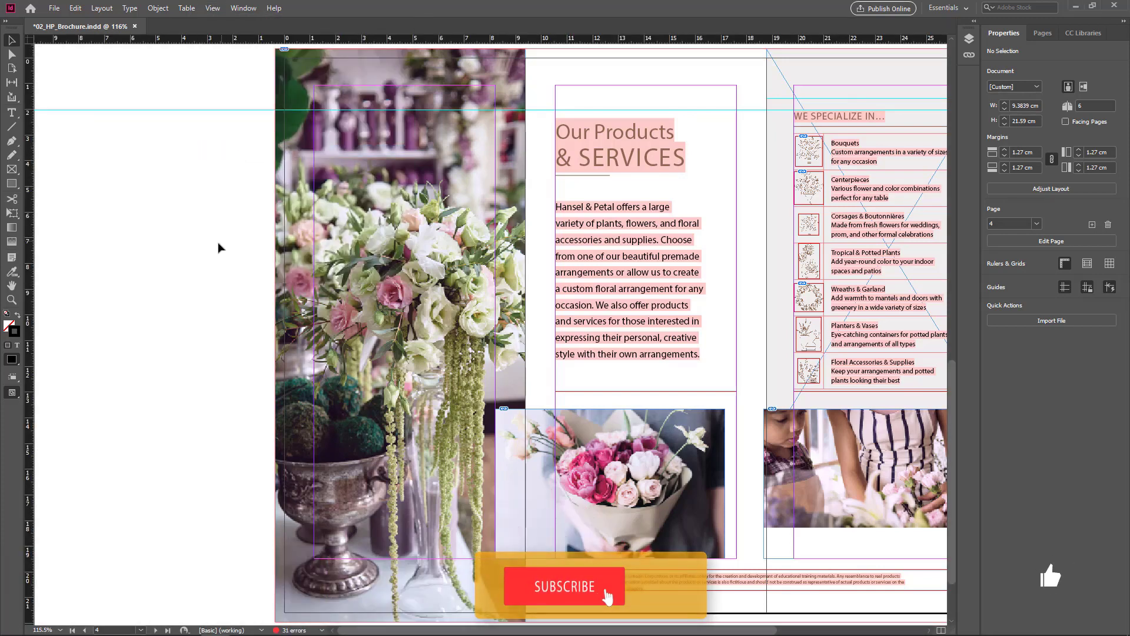
{"action": "left_click", "coordinate": [565, 586]}
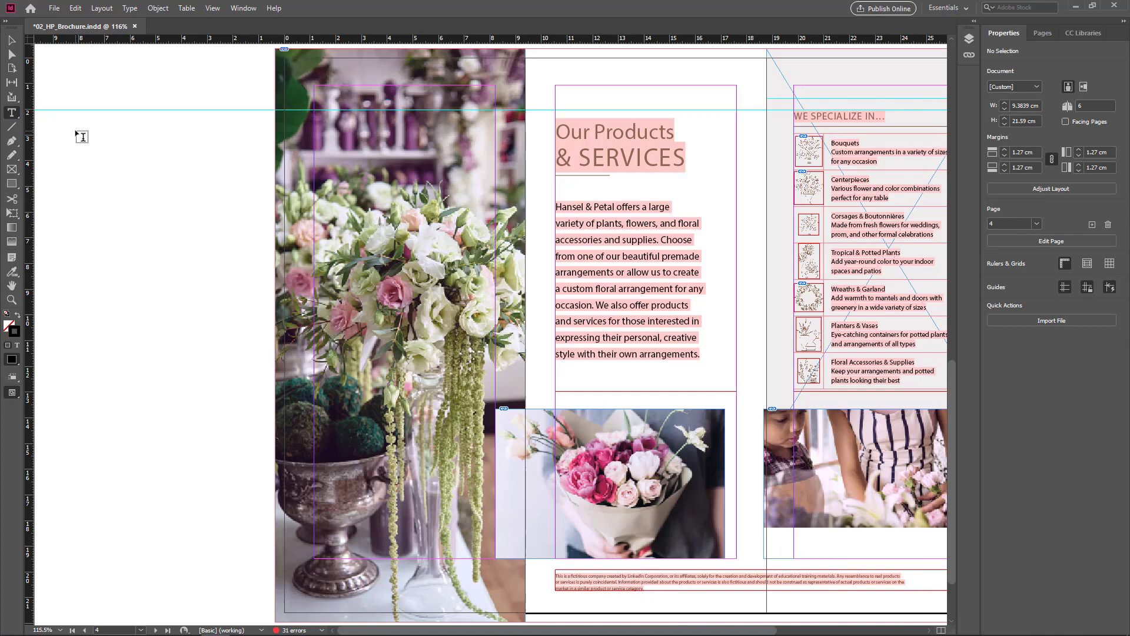
{"action": "left_click_drag", "start_coordinate": [82, 136], "coordinate": [215, 244]}
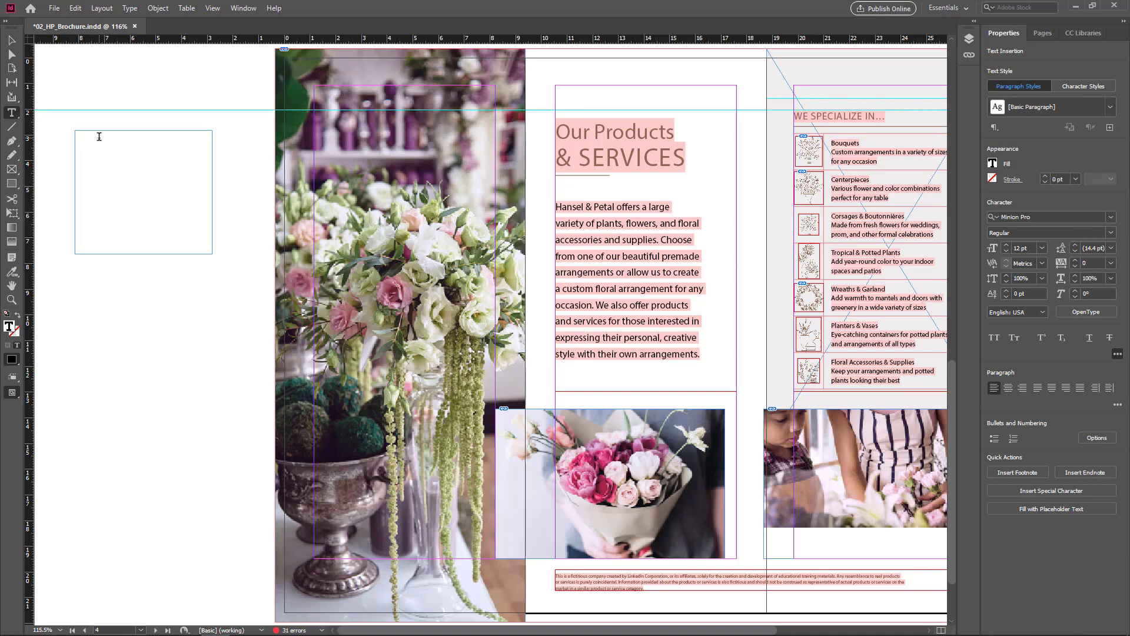
{"action": "type", "text": "ipdifgipigpdifpigdfpi"}
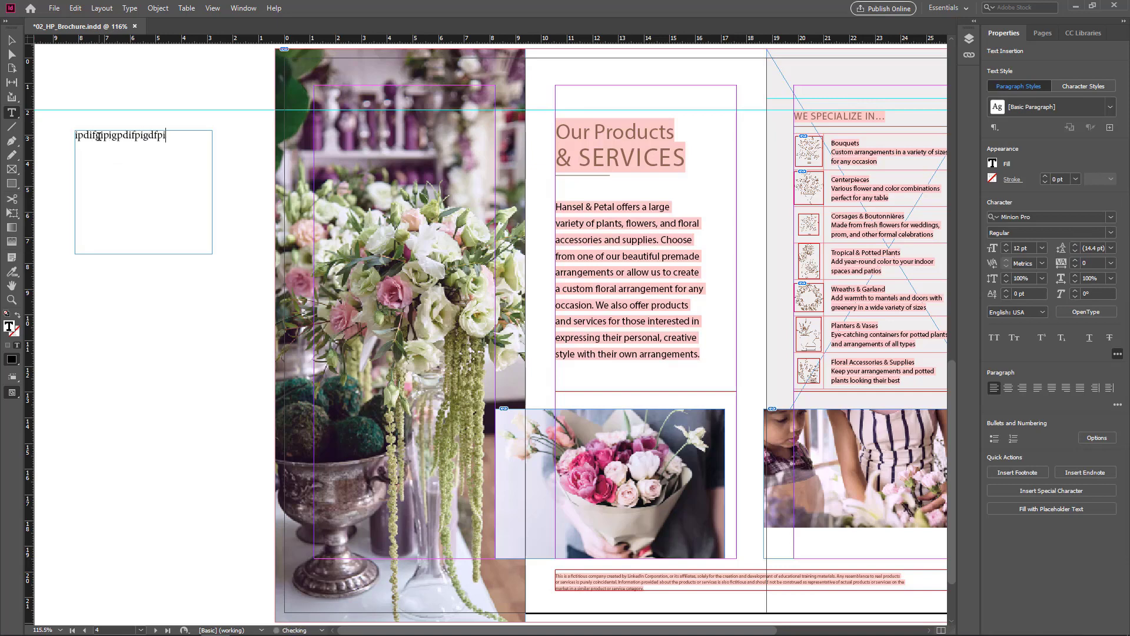
- Deselect, draw a wider frame below the first, and type 'dgfdgdgdf' into it
{"action": "left_click", "coordinate": [90, 334]}
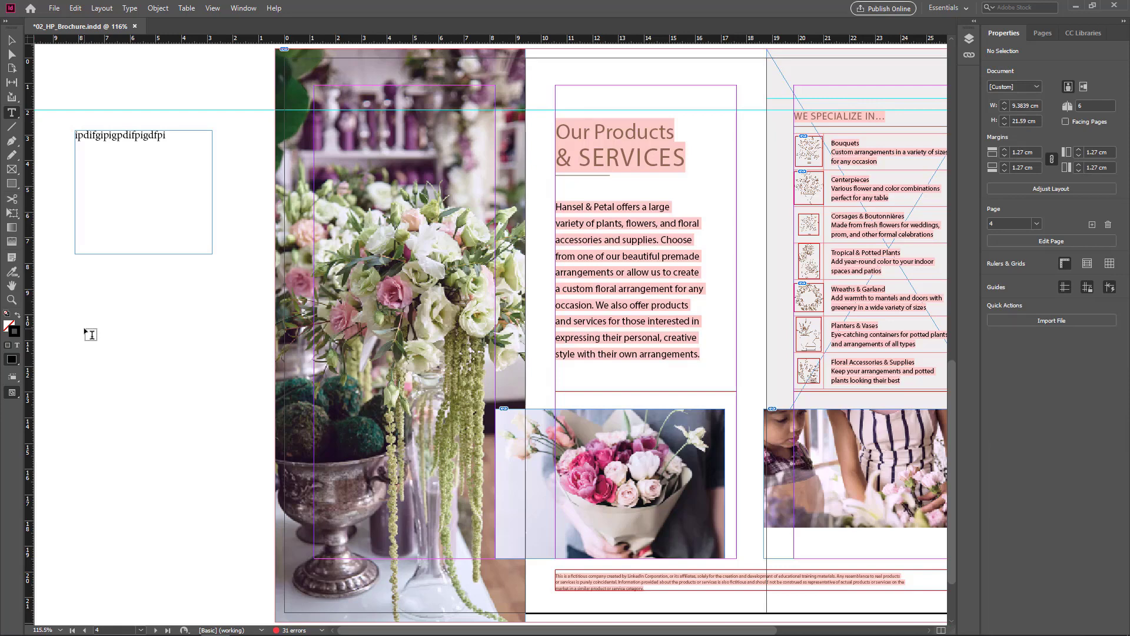
{"action": "mouse_move", "coordinate": [12, 170]}
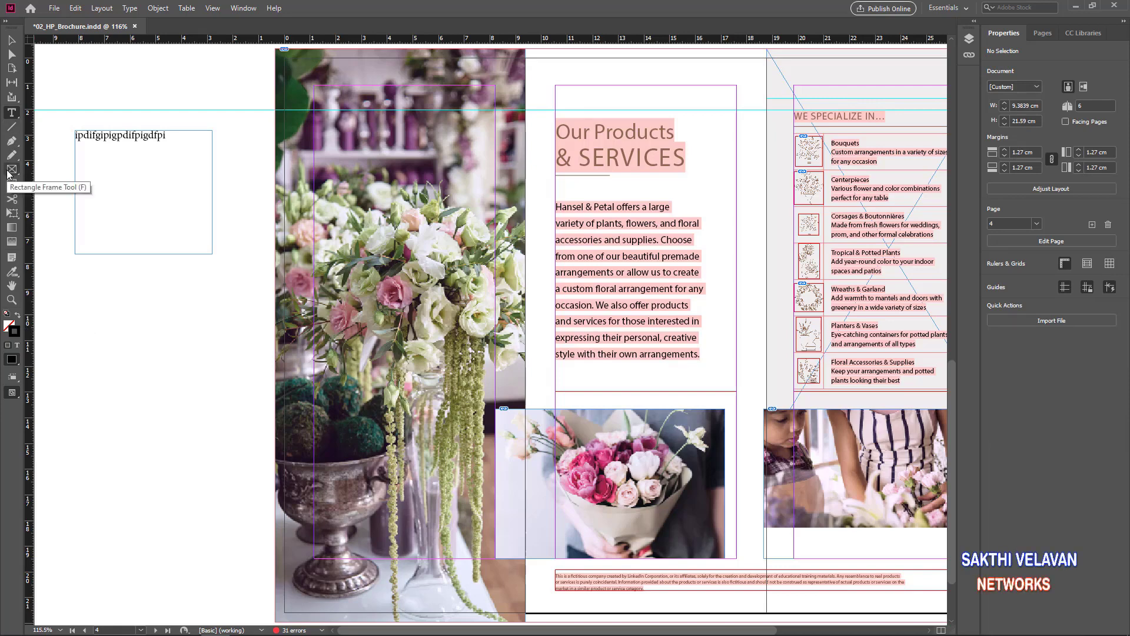
{"action": "mouse_move", "coordinate": [52, 282]}
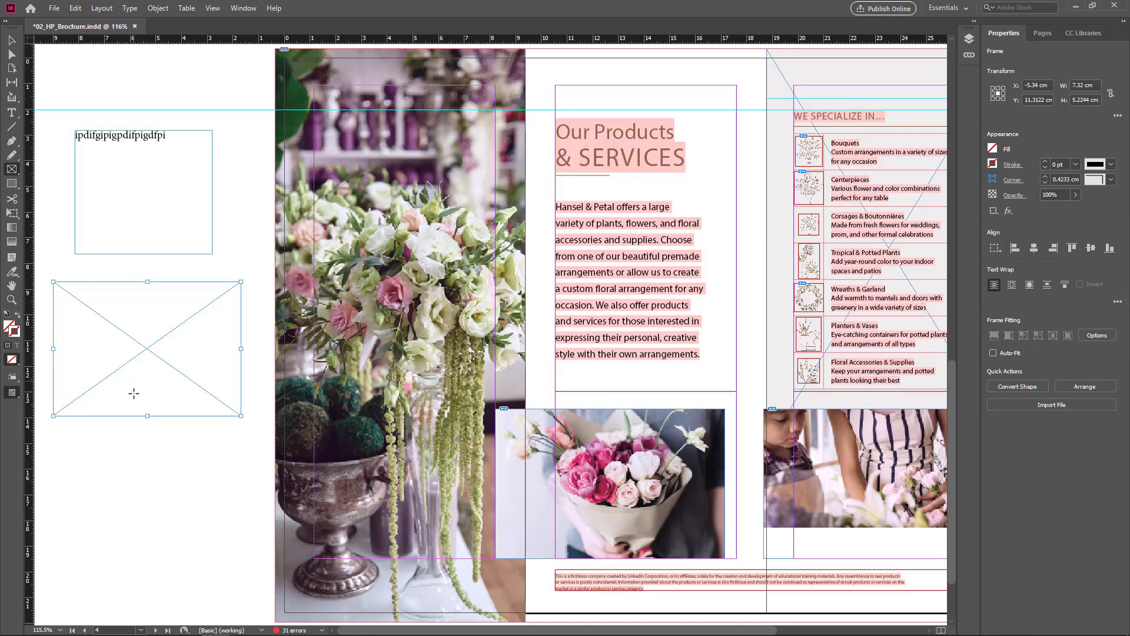
{"action": "mouse_move", "coordinate": [121, 298]}
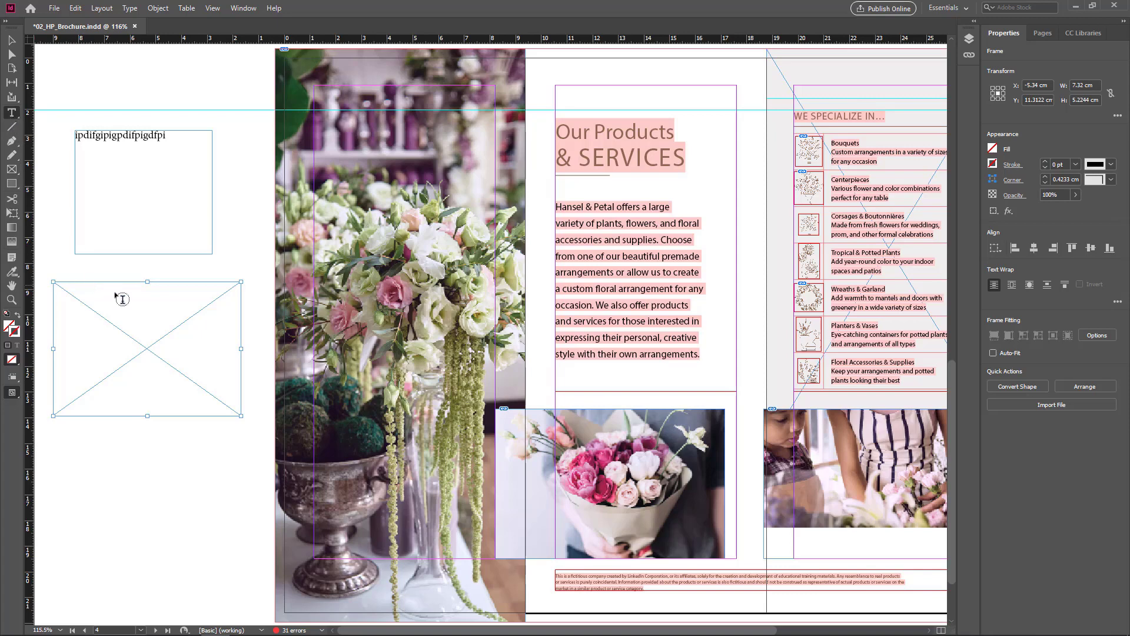
{"action": "mouse_move", "coordinate": [140, 324]}
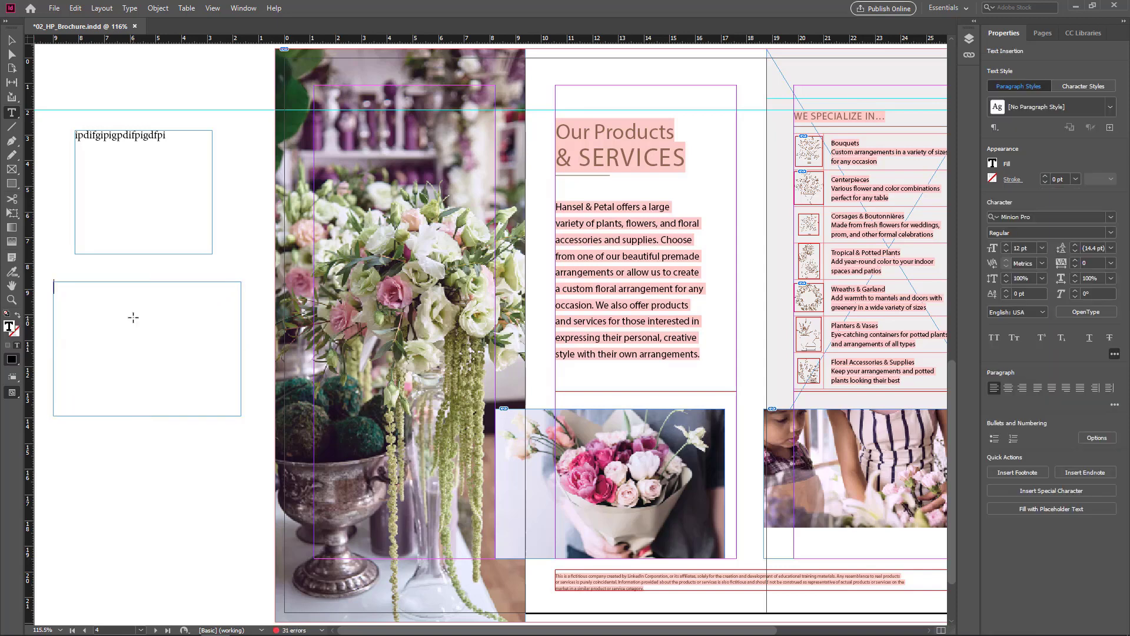
{"action": "type", "text": "dgfdgdgdfgdfgdf"}
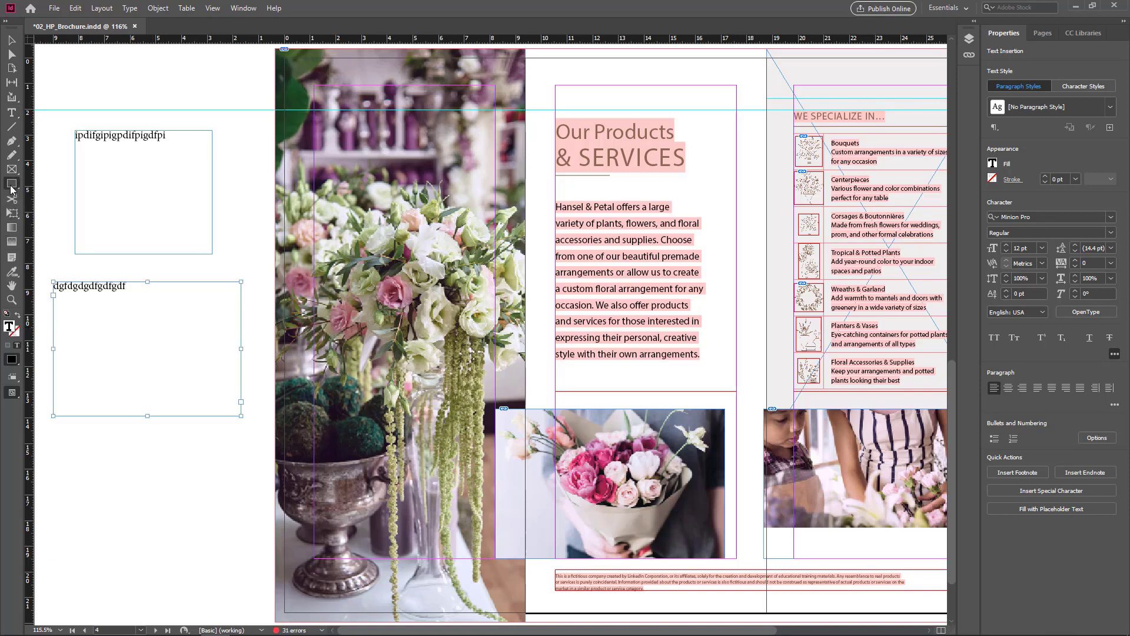
- Draw an oval below the two frames and fill it with the text 'fgdf'
{"action": "left_click", "coordinate": [11, 182]}
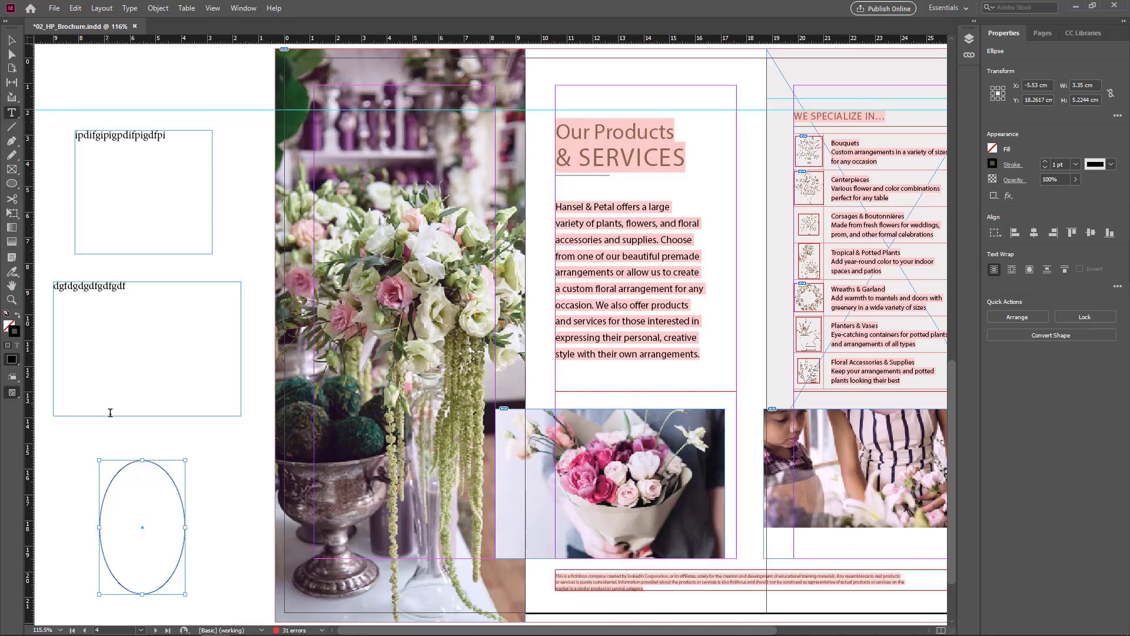
{"action": "type", "text": "fgdf"}
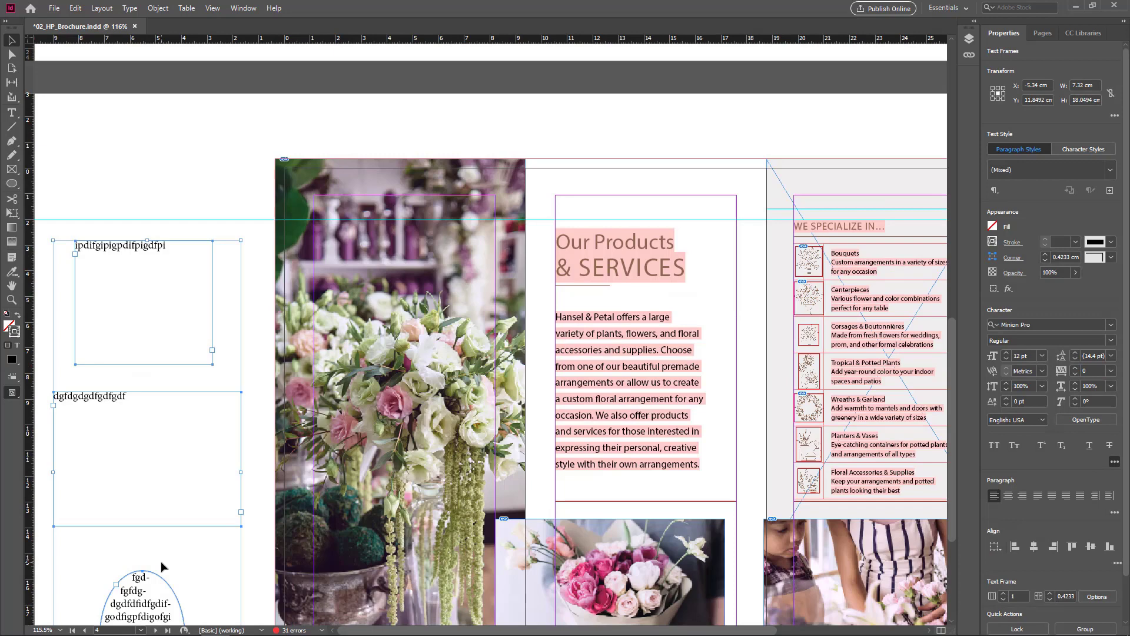
{"action": "left_click", "coordinate": [321, 271]}
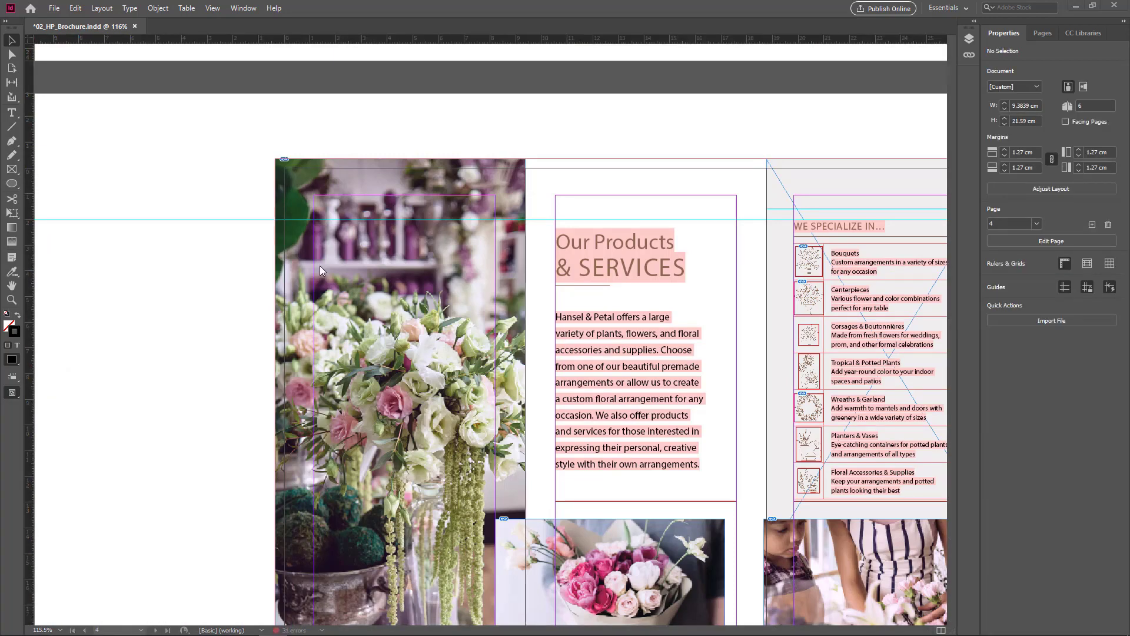
{"action": "mouse_move", "coordinate": [83, 6]}
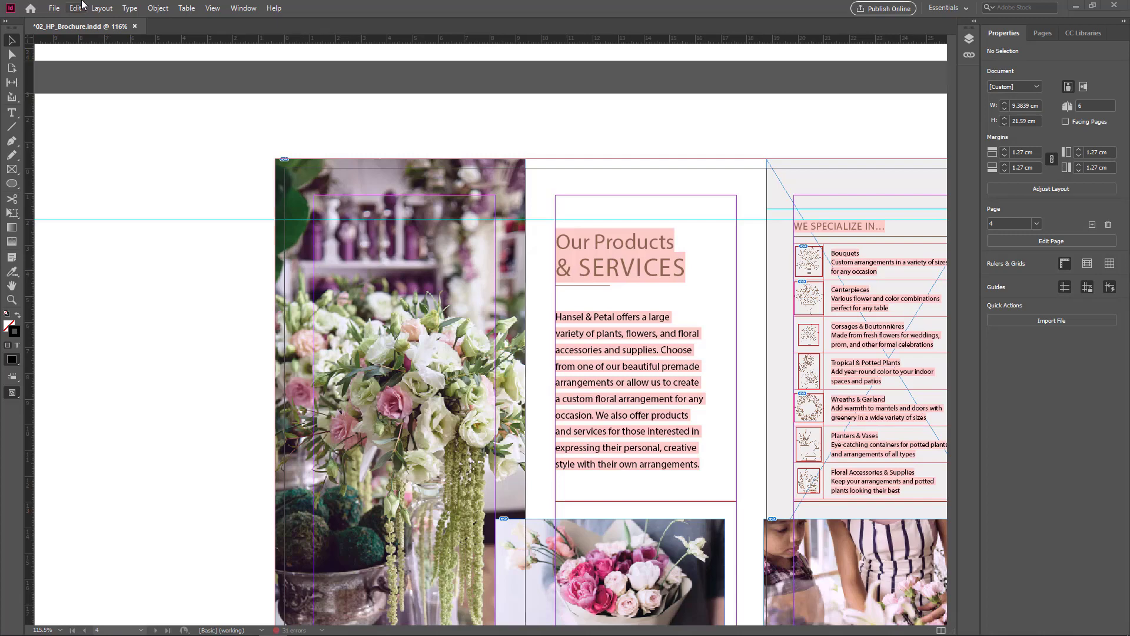
- Open the Layout menu's page navigation commands to jump to page 2
{"action": "left_click", "coordinate": [102, 7]}
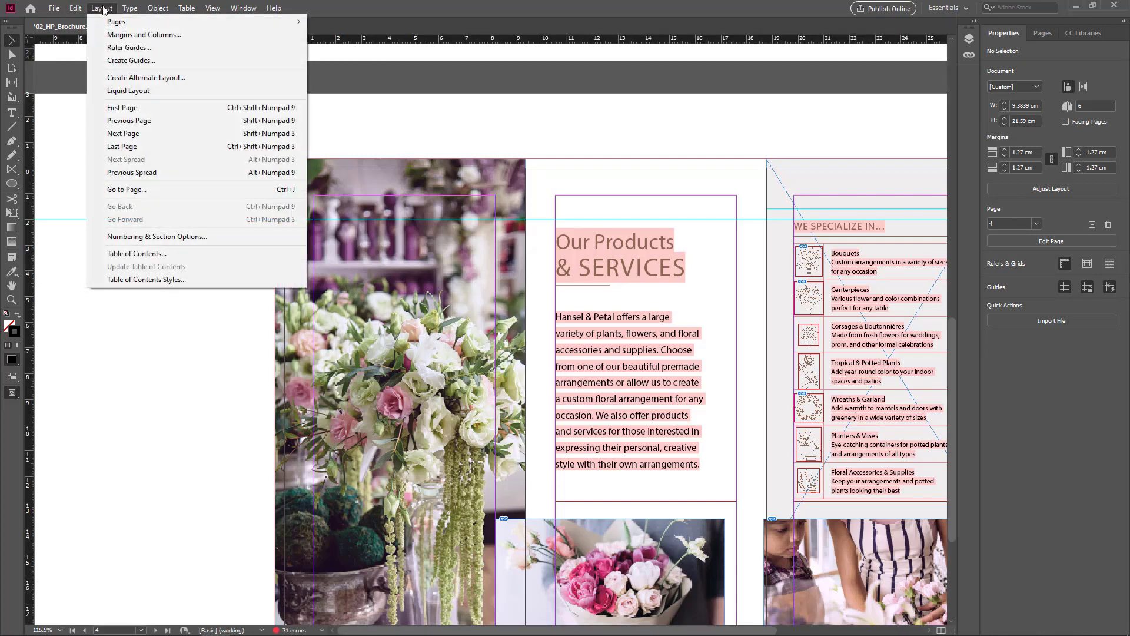
{"action": "mouse_move", "coordinate": [183, 159]}
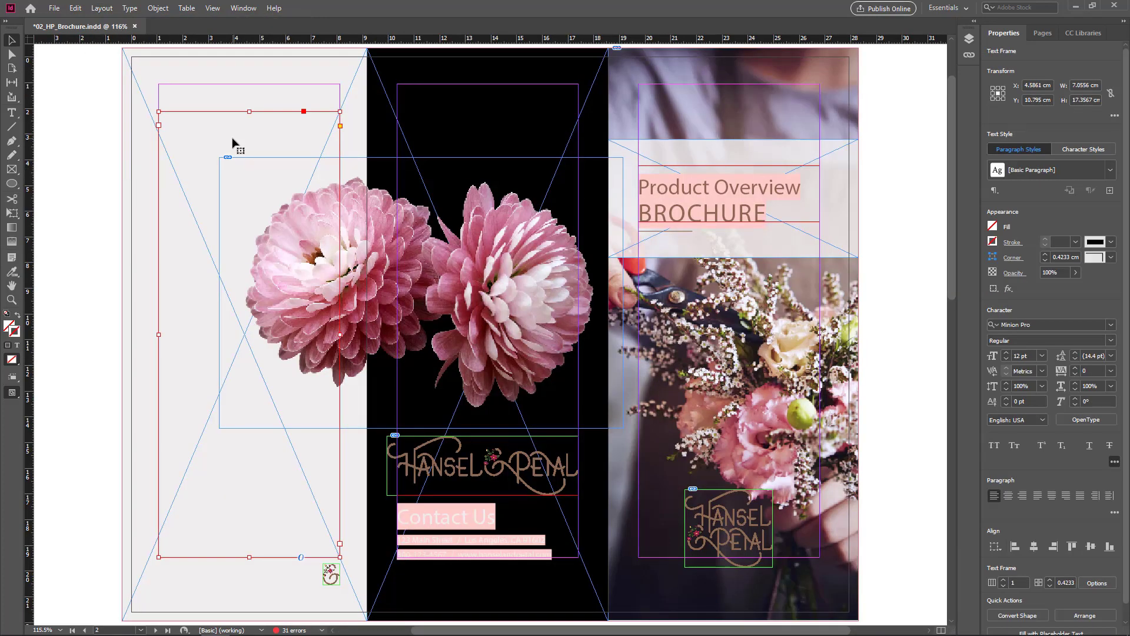
{"action": "mouse_move", "coordinate": [176, 117]}
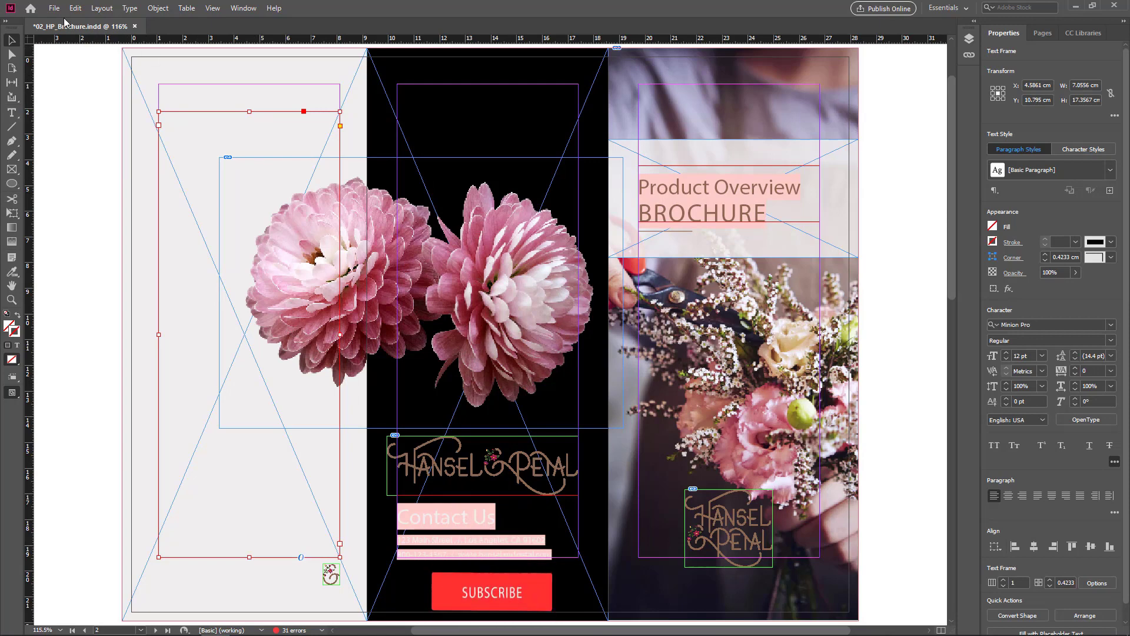
- Place 01_Intro.docx into page 2's left frame and dismiss the Missing Fonts warning
{"action": "left_click", "coordinate": [54, 8]}
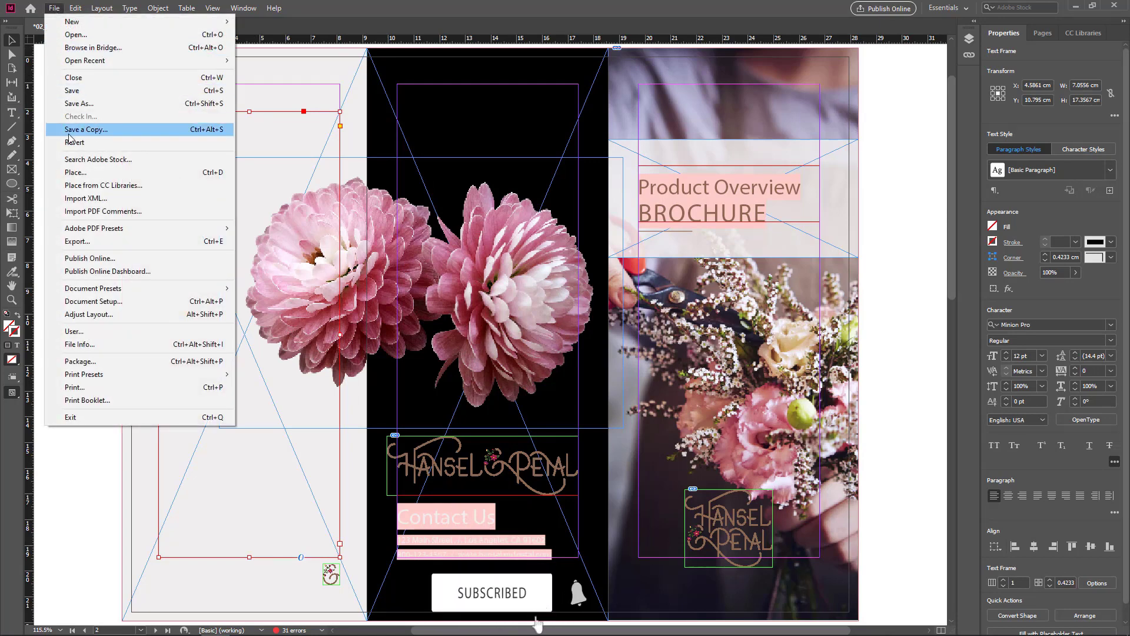
{"action": "left_click", "coordinate": [75, 173]}
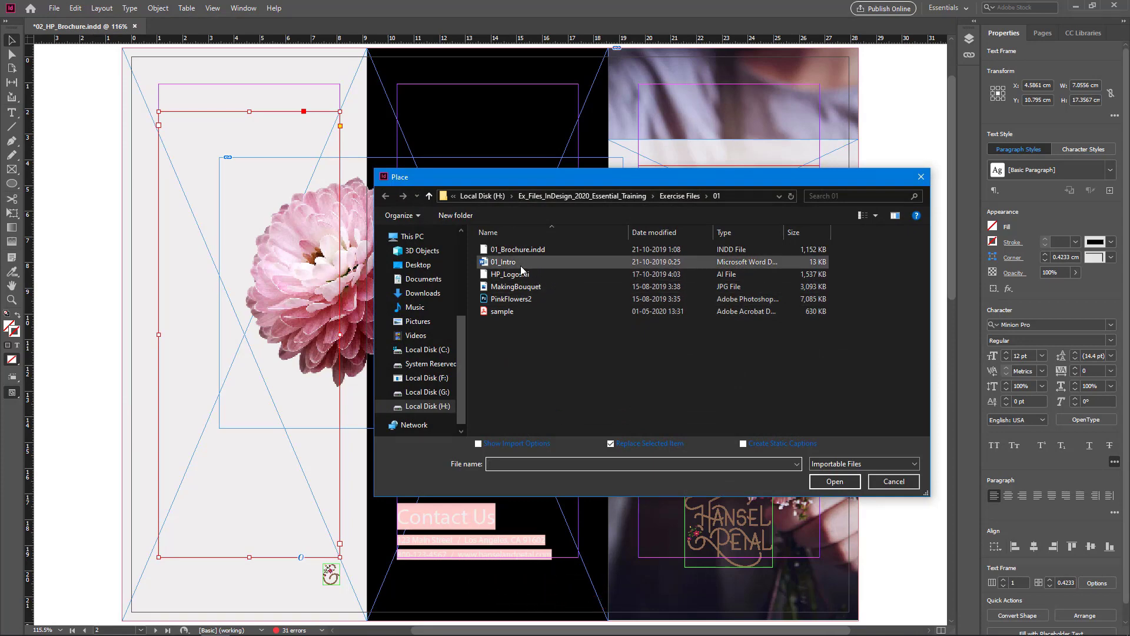
{"action": "left_click", "coordinate": [502, 261]}
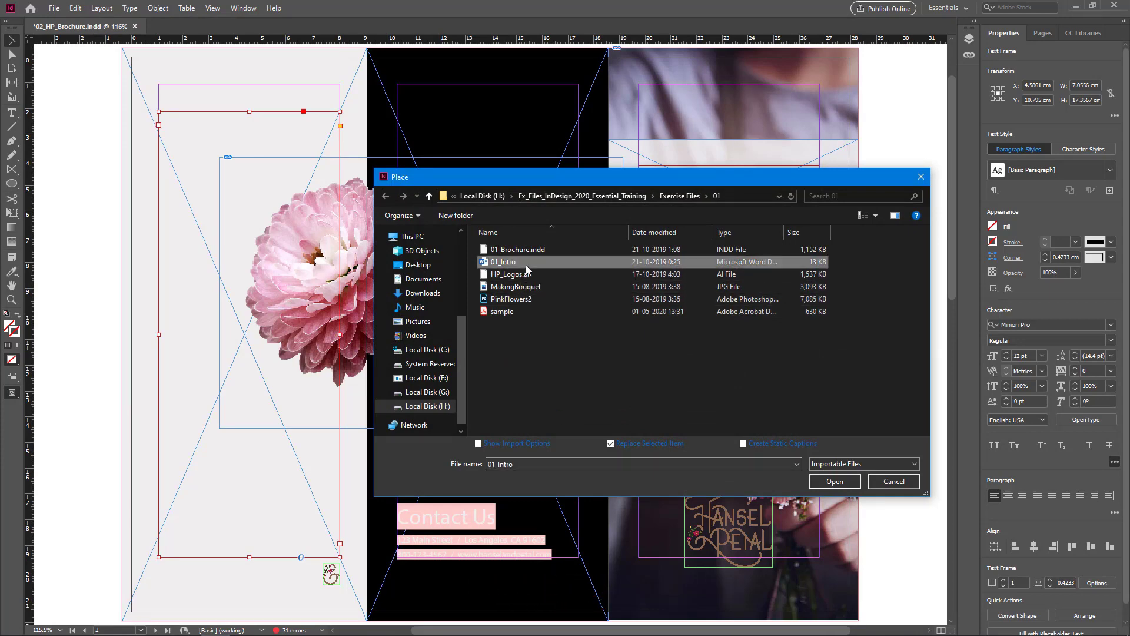
{"action": "left_click", "coordinate": [834, 481]}
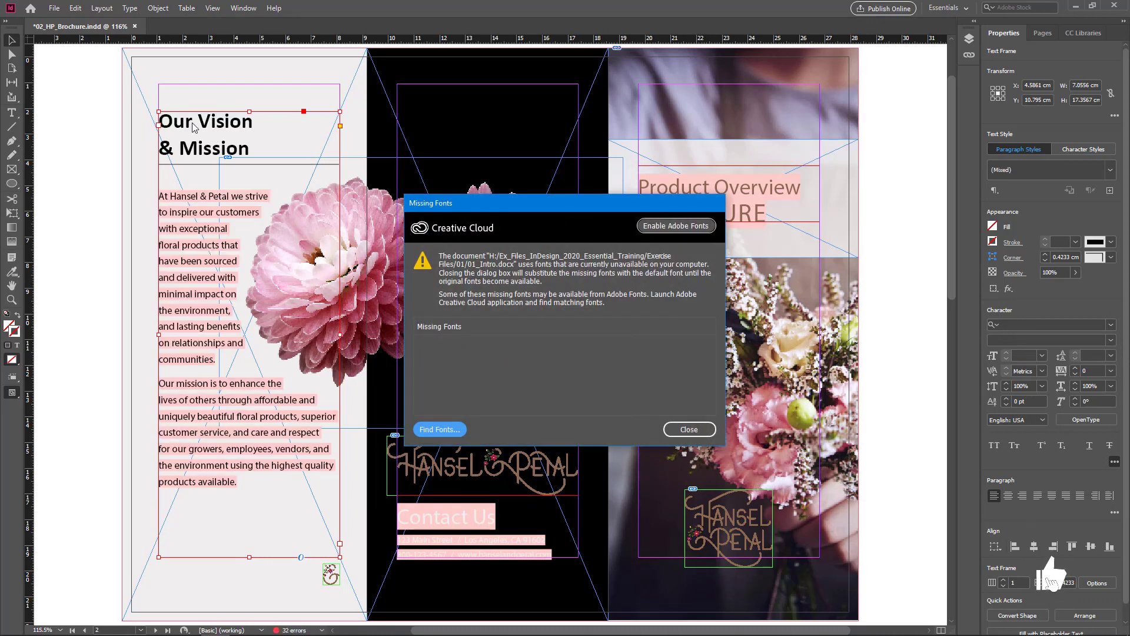
{"action": "mouse_move", "coordinate": [288, 460]}
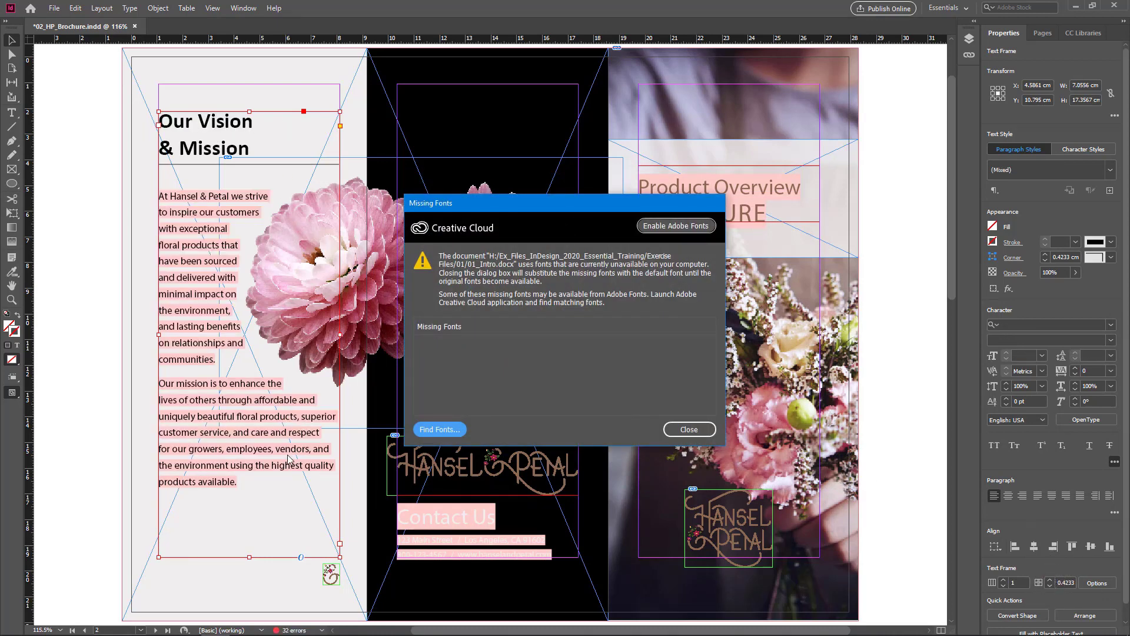
{"action": "left_click", "coordinate": [687, 430]}
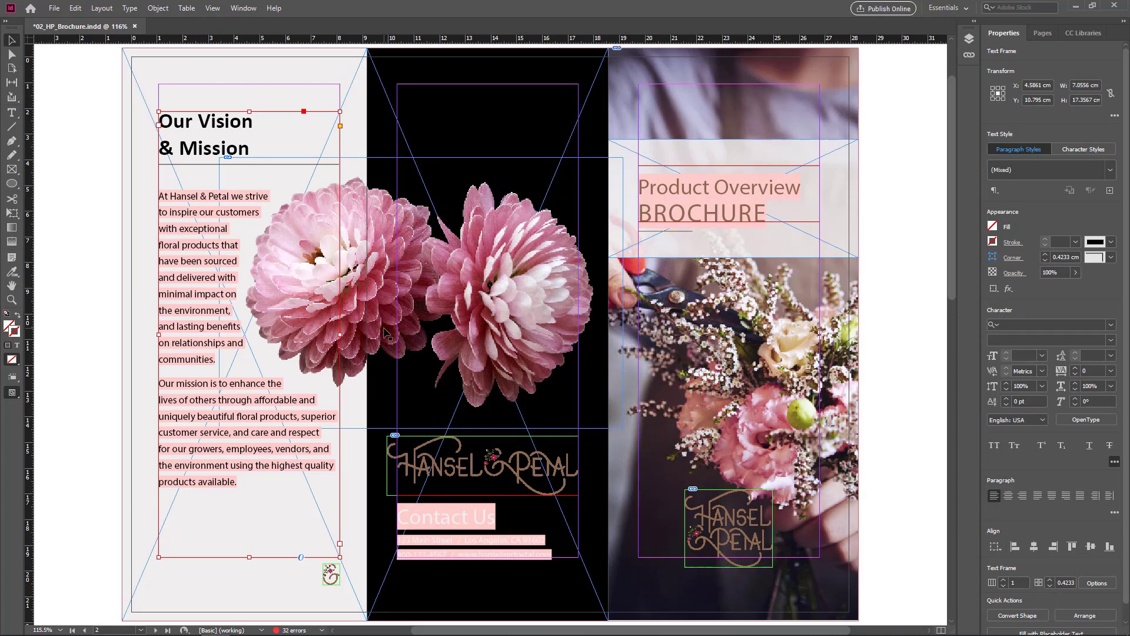